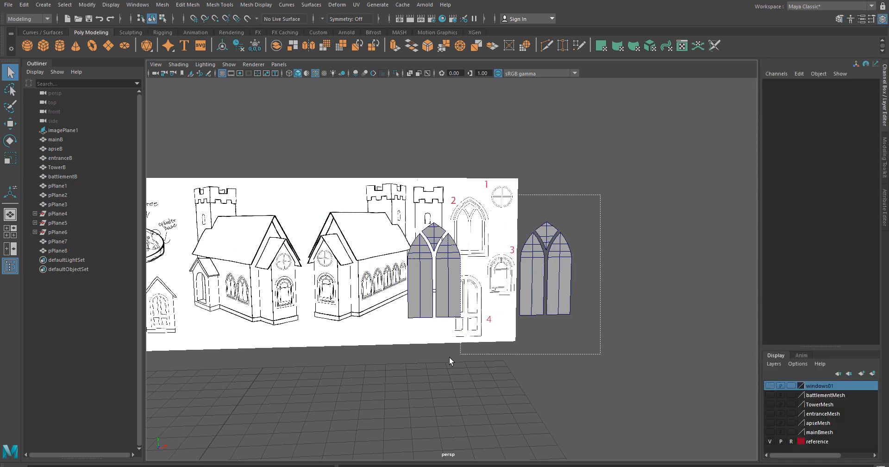
Hide the windows01 layer with the arched windows and create a new polygon cylinder.
right_click(819, 386)
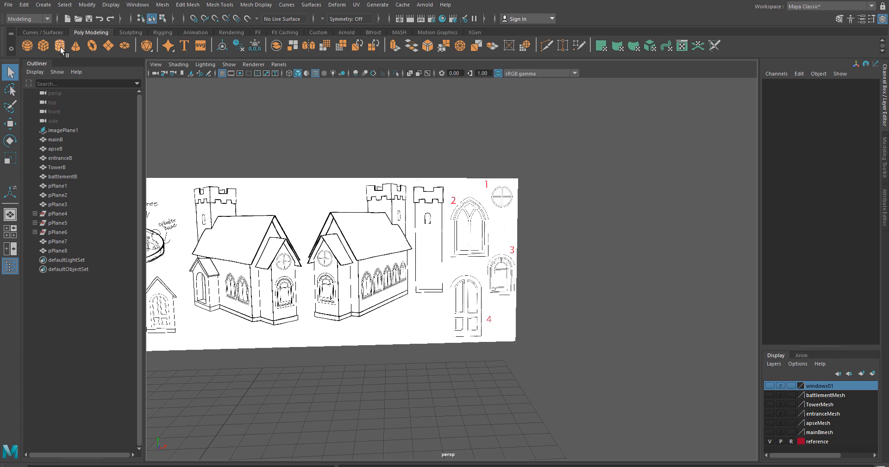
click(60, 44)
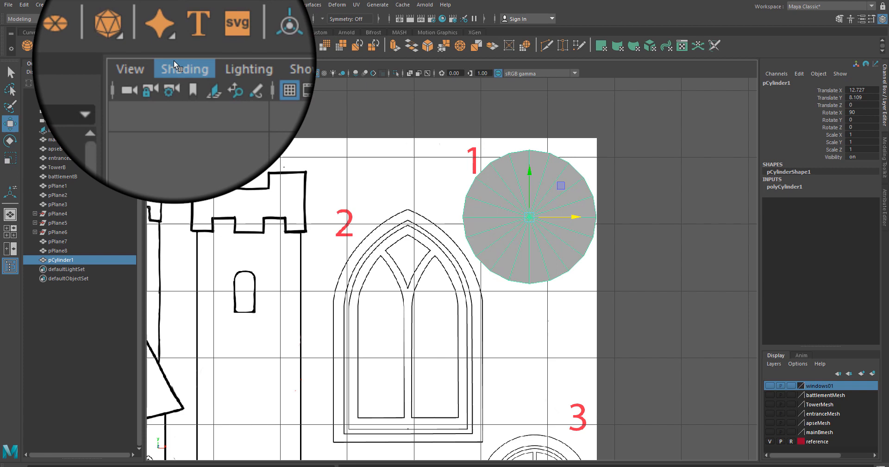
Enable X-Ray shading, give the cylinder 40 axis subdivisions, align it to window 1 and freeze transformations.
click(189, 68)
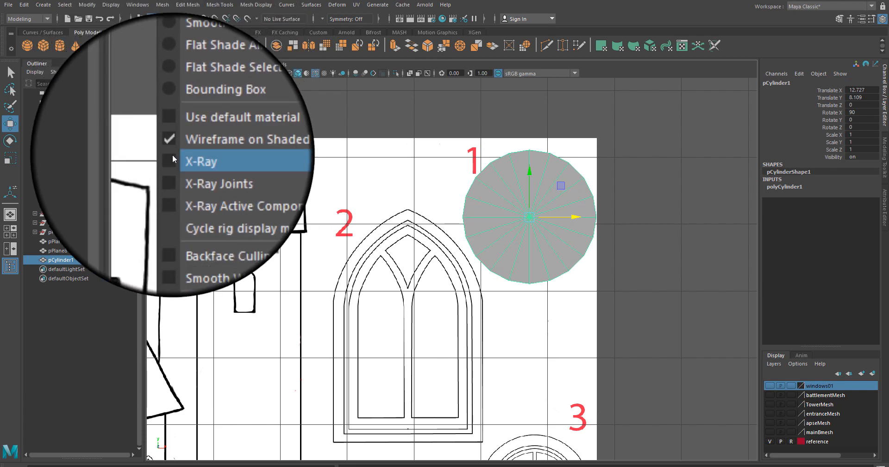
click(201, 161)
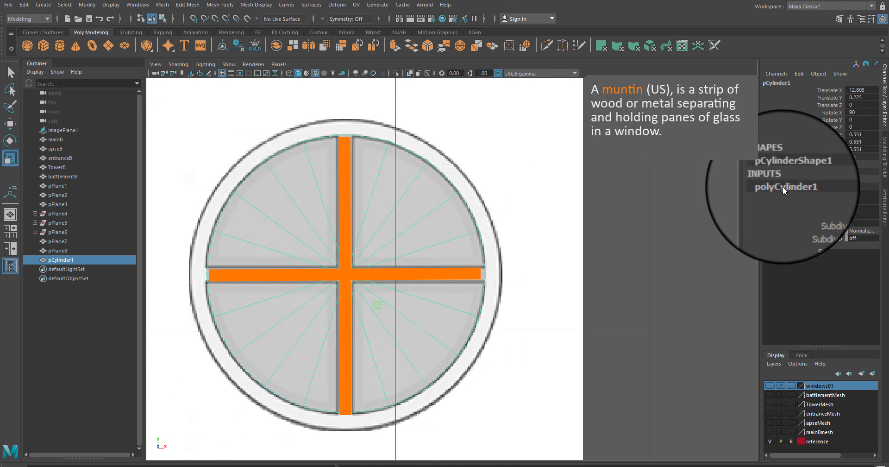
click(786, 186)
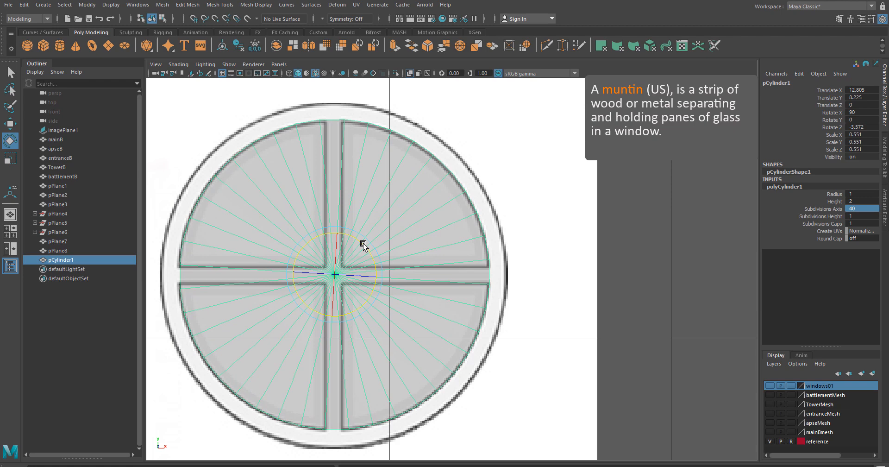
click(79, 5)
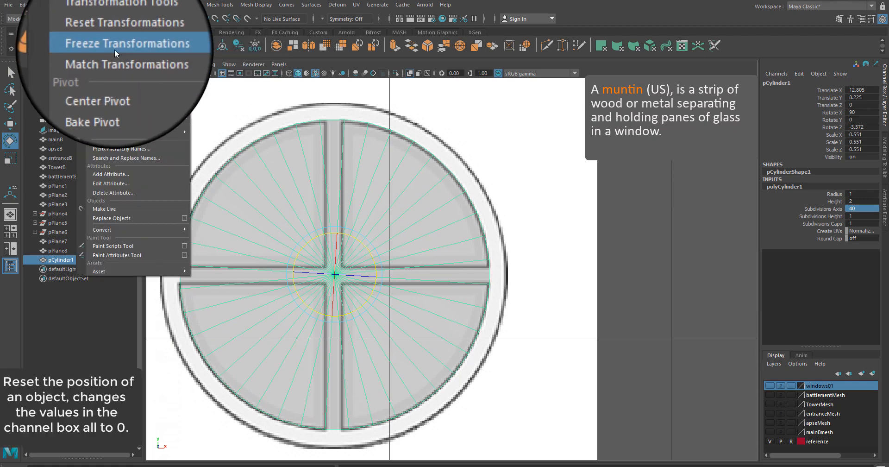
click(129, 43)
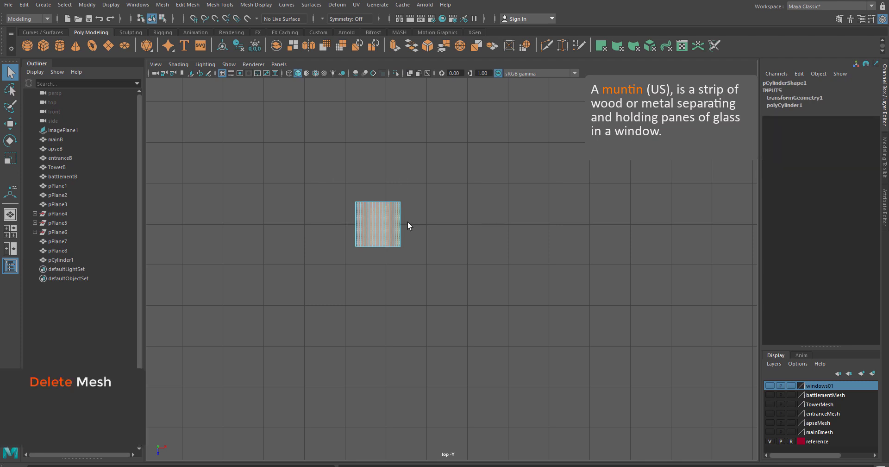
Switch the cylinder into component mode to delete its unwanted faces, leaving a flat disc.
right_click(376, 224)
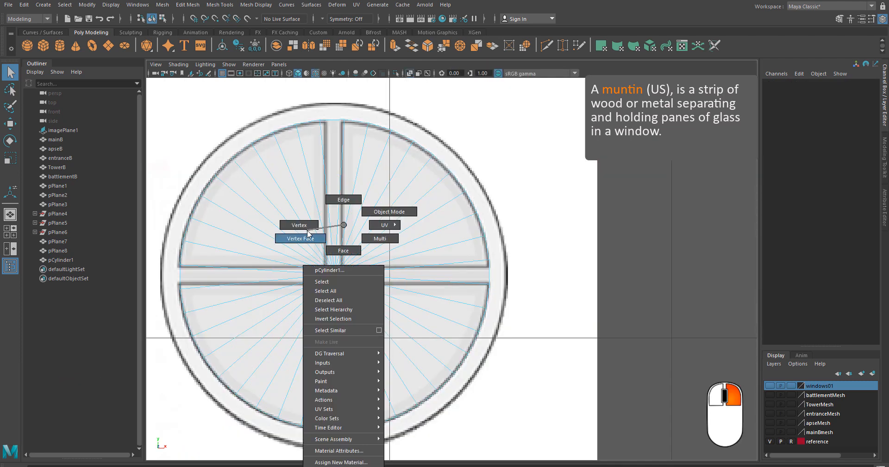
click(298, 224)
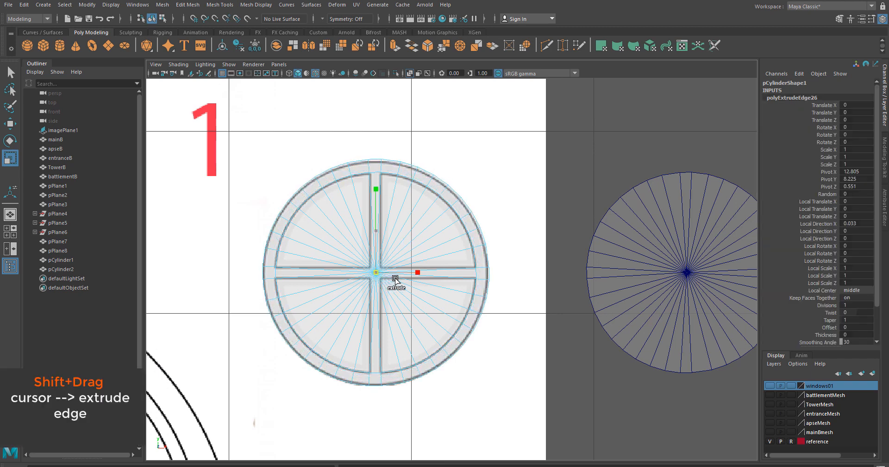
Duplicate the disc and extrude its edges into cross muntins and a ring frame beside pCylinder2.
right_click(394, 280)
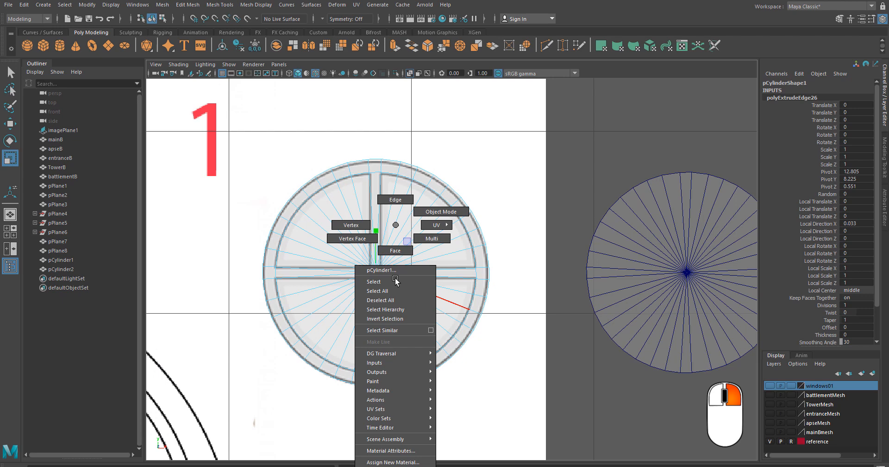
click(394, 250)
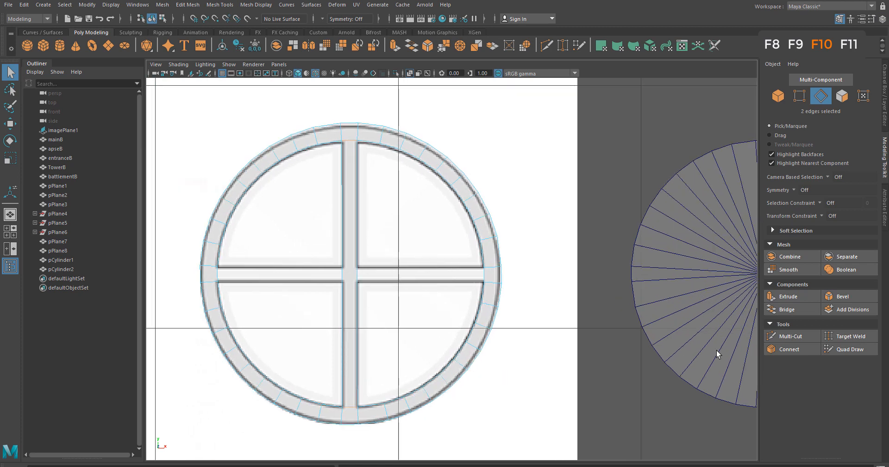
click(789, 335)
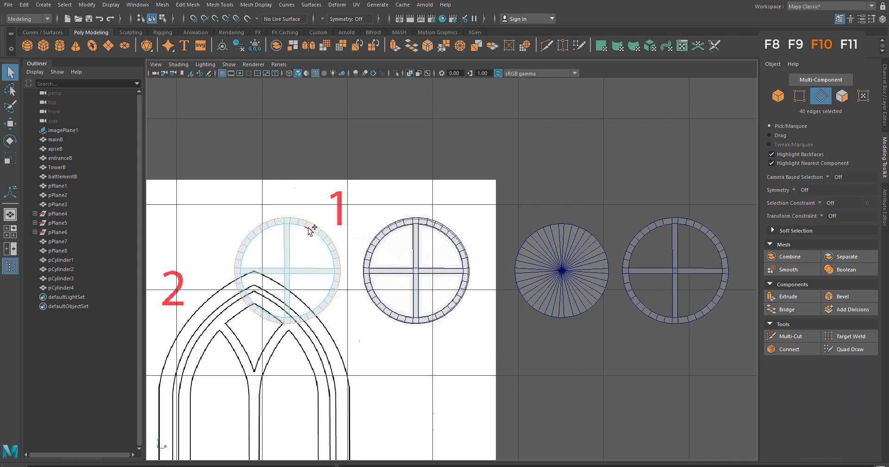
Select the outer ring faces of window 1 ready for extrusion.
click(289, 290)
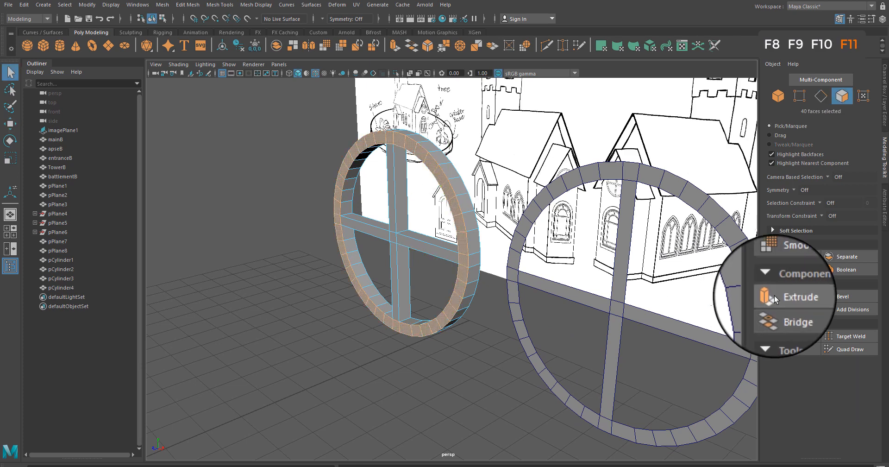
Extrude the first window's ring faces for thickness and bevel its frame edges.
click(802, 296)
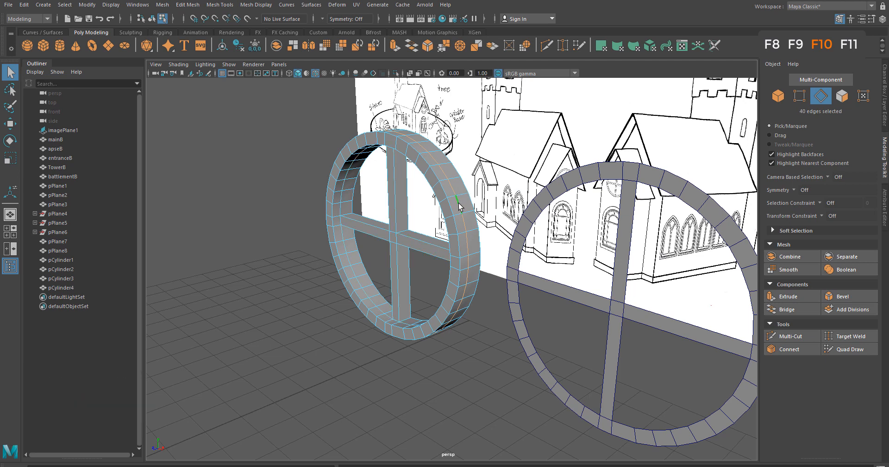
click(447, 204)
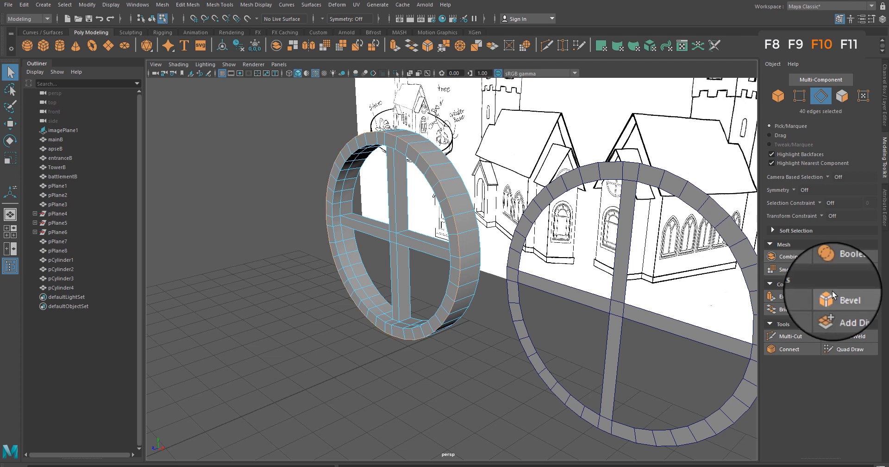
click(849, 295)
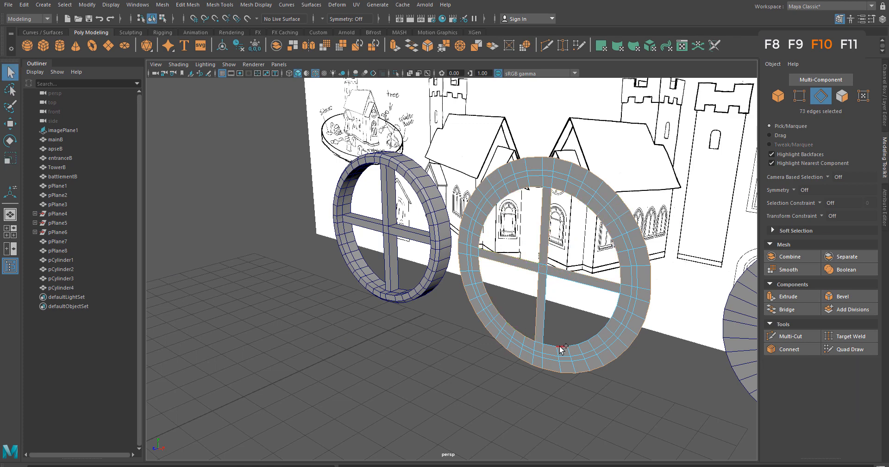
Extrude the second window's ring twice into a stepped frame with a raised inner ring.
click(561, 348)
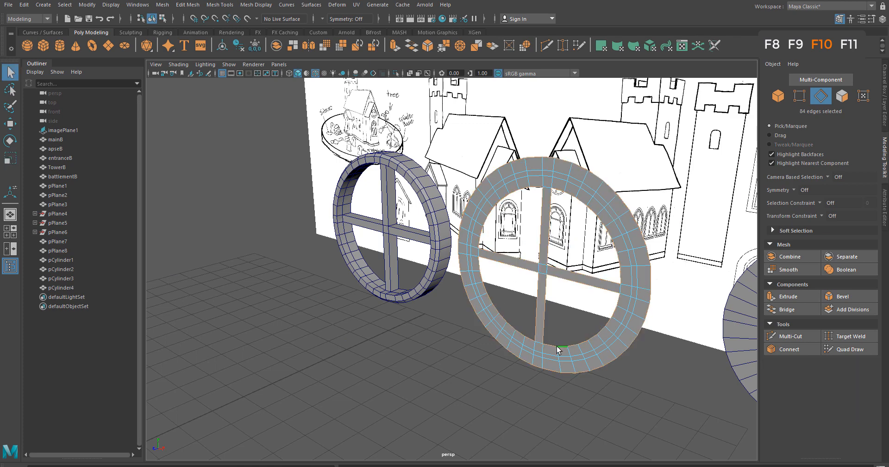
drag(558, 350, 444, 306)
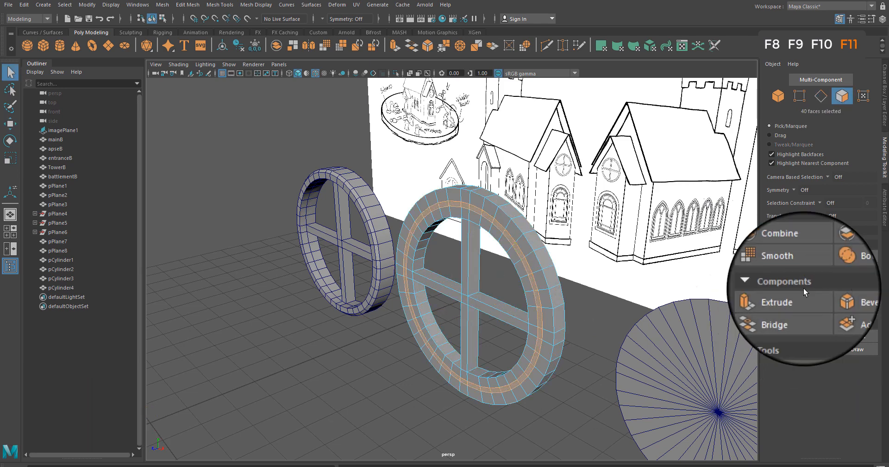
click(775, 302)
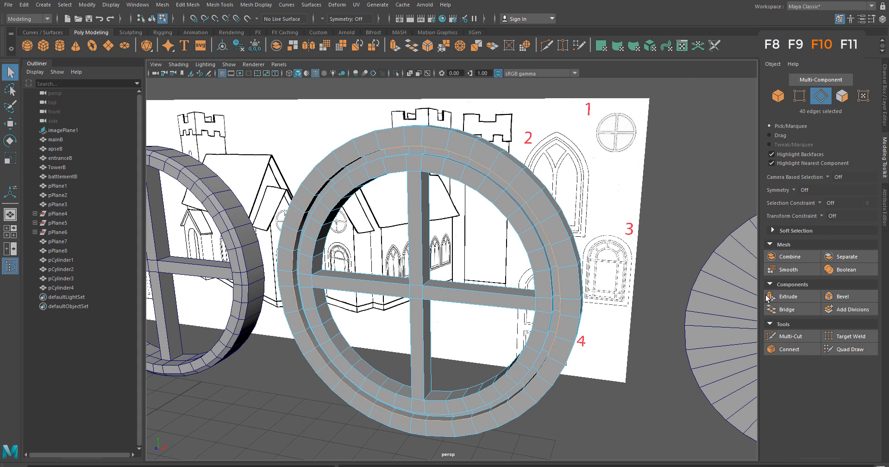
click(844, 296)
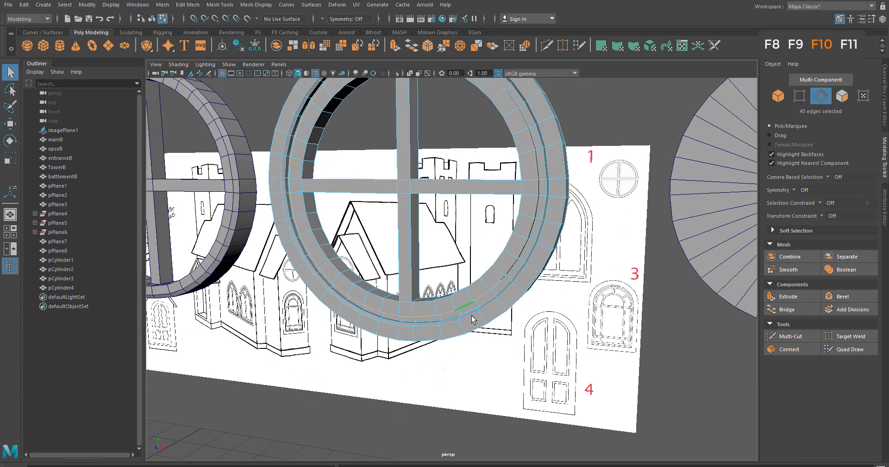
click(842, 295)
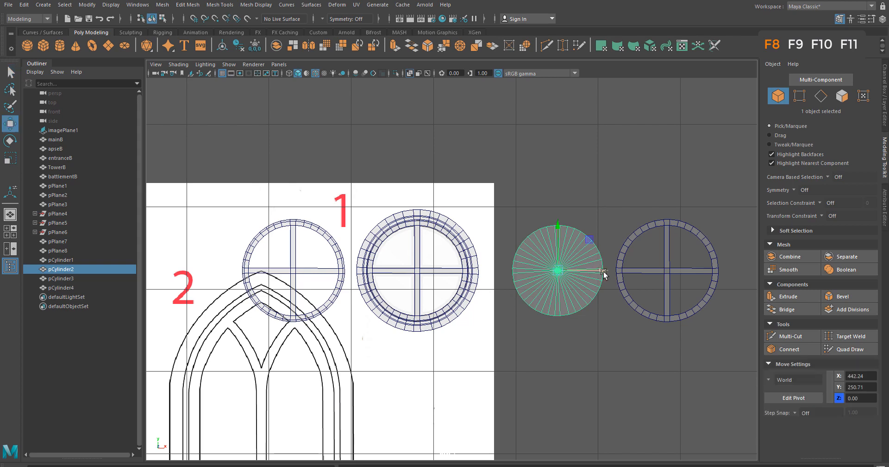
Move the glass disc into the window frame before duplicating it as pCylinder5.
drag(558, 269, 416, 269)
text(windo)
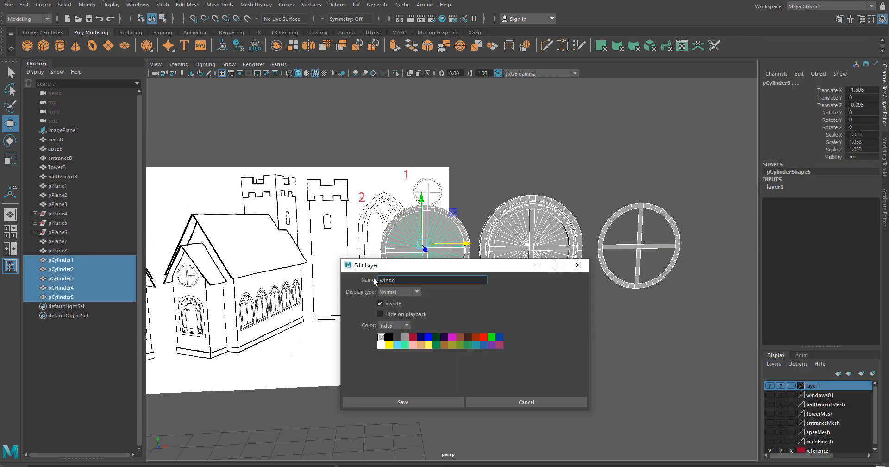
Rename the new display layer holding pCylinder1–5 to windowround and save.
click(402, 401)
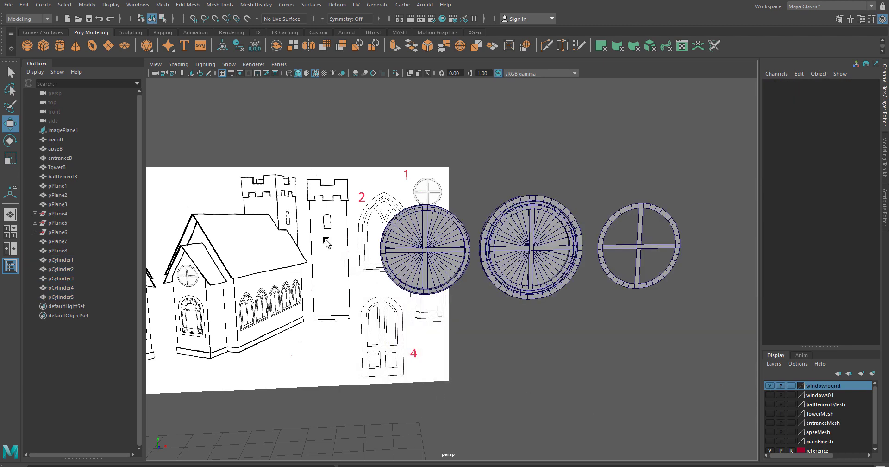